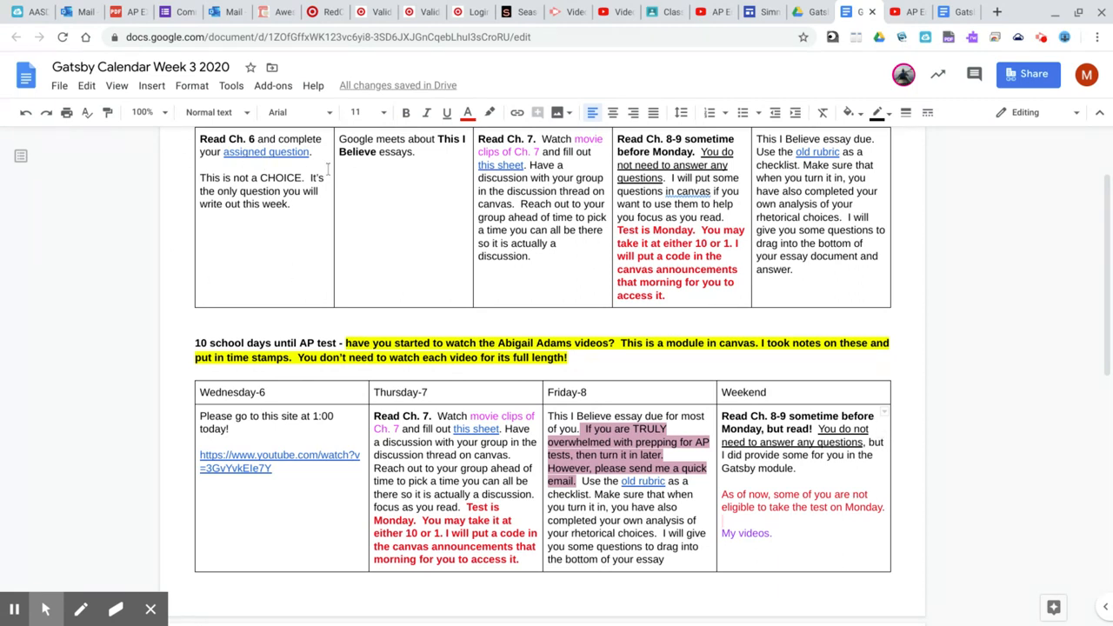
mouse_move(1104, 302)
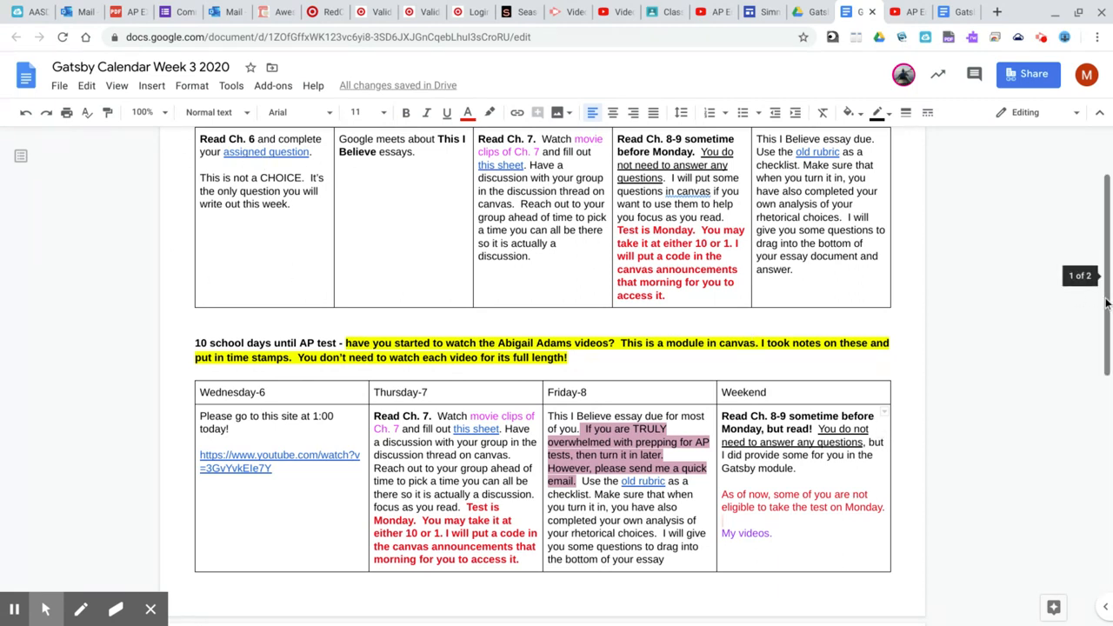
scroll("up", 3)
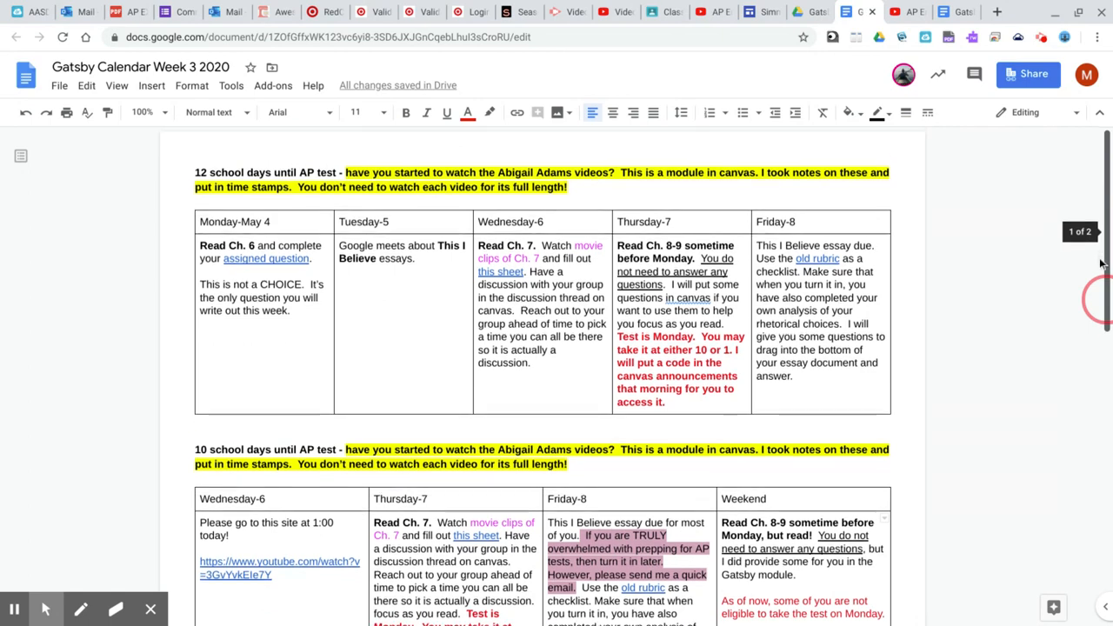
scroll("up", 3)
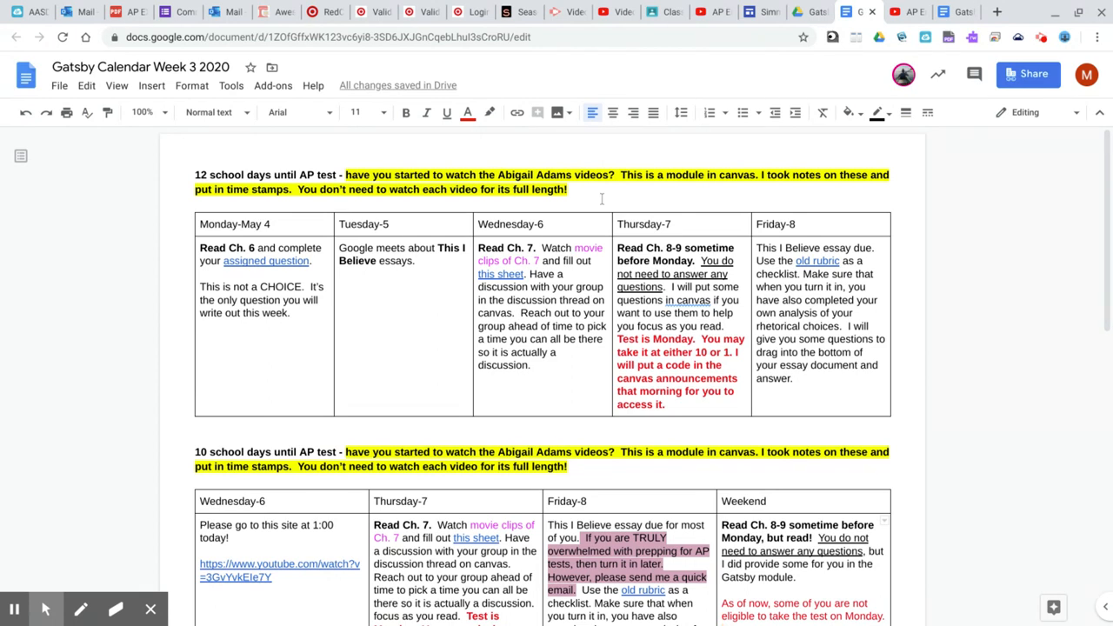
mouse_move(926, 289)
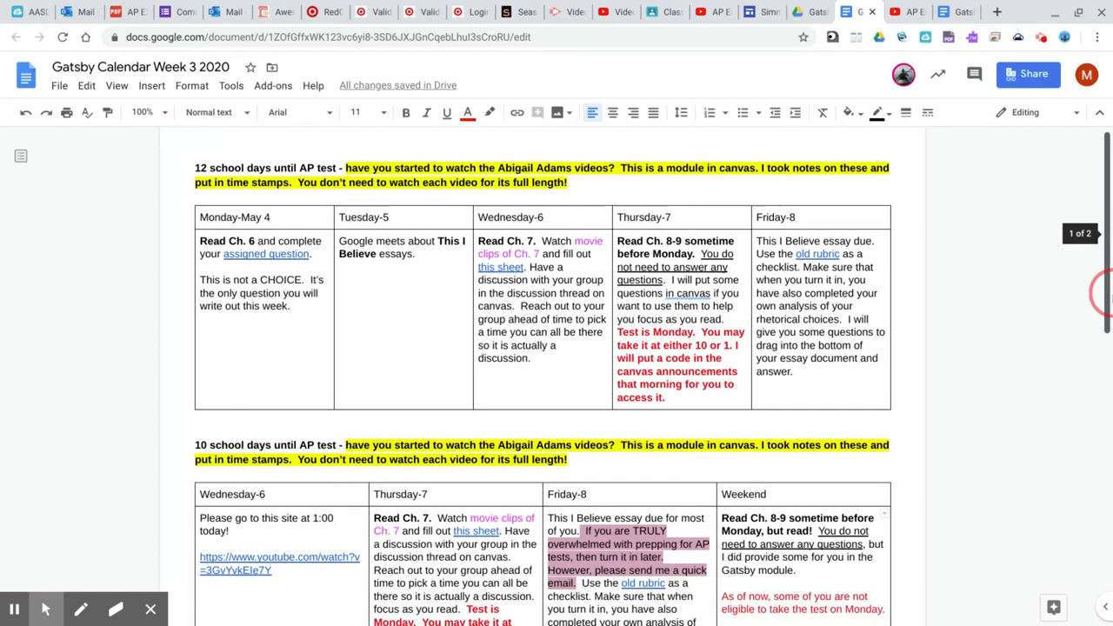
scroll("down", 3)
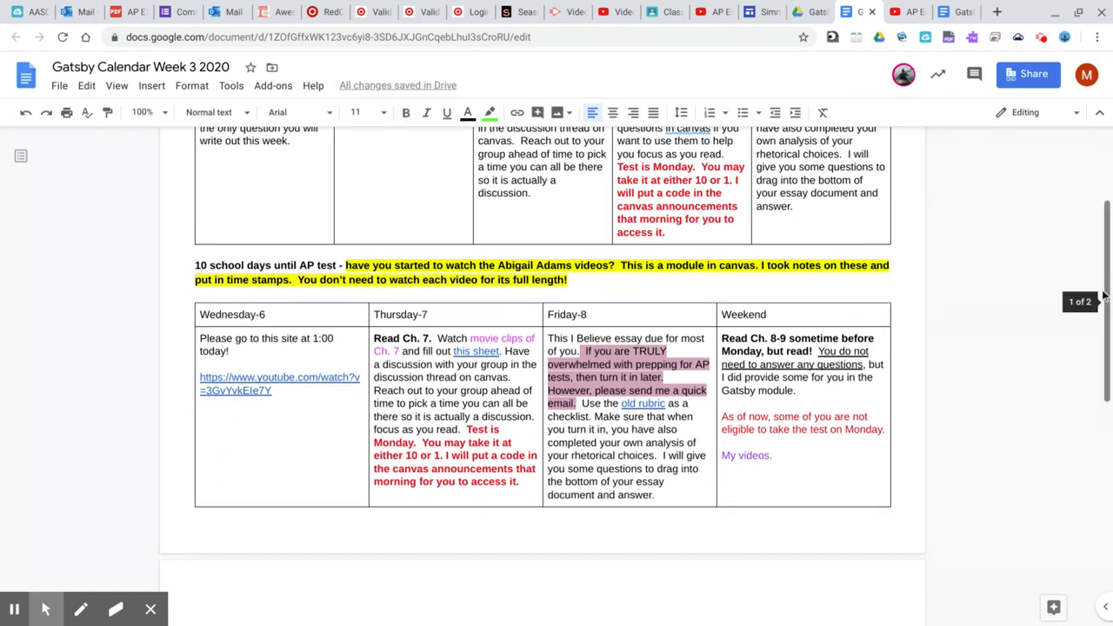
scroll("up", 3)
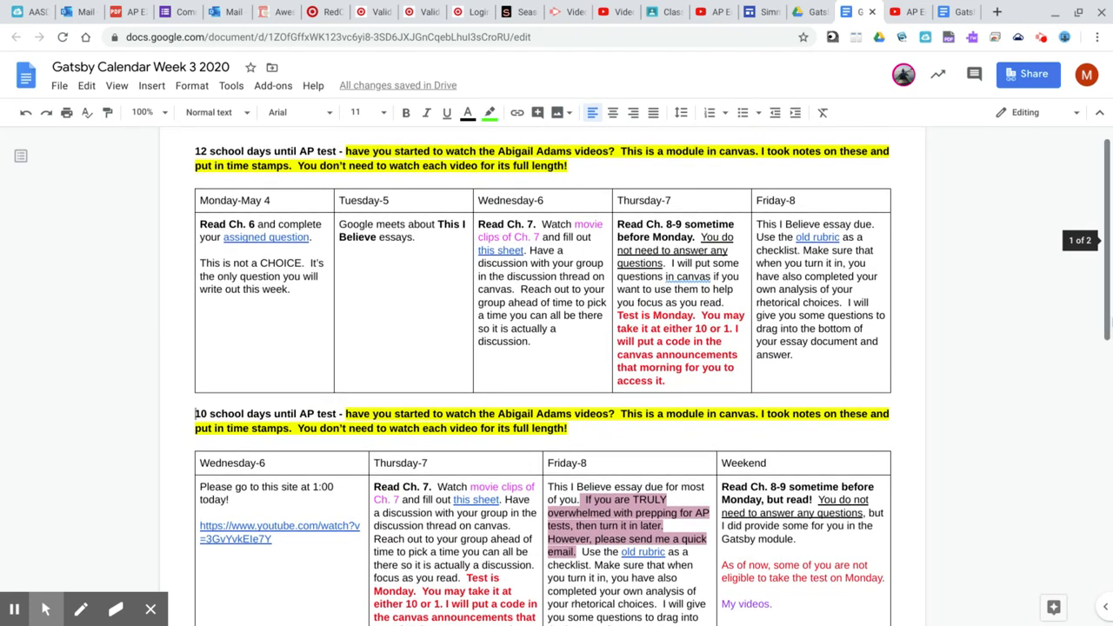
scroll("down", 3)
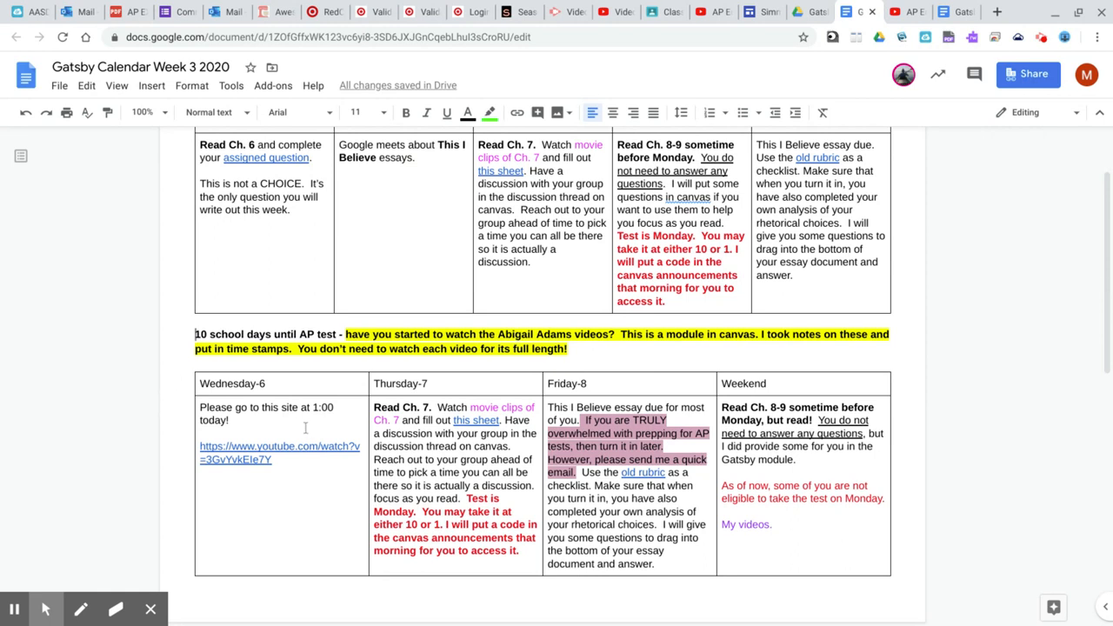
mouse_move(306, 427)
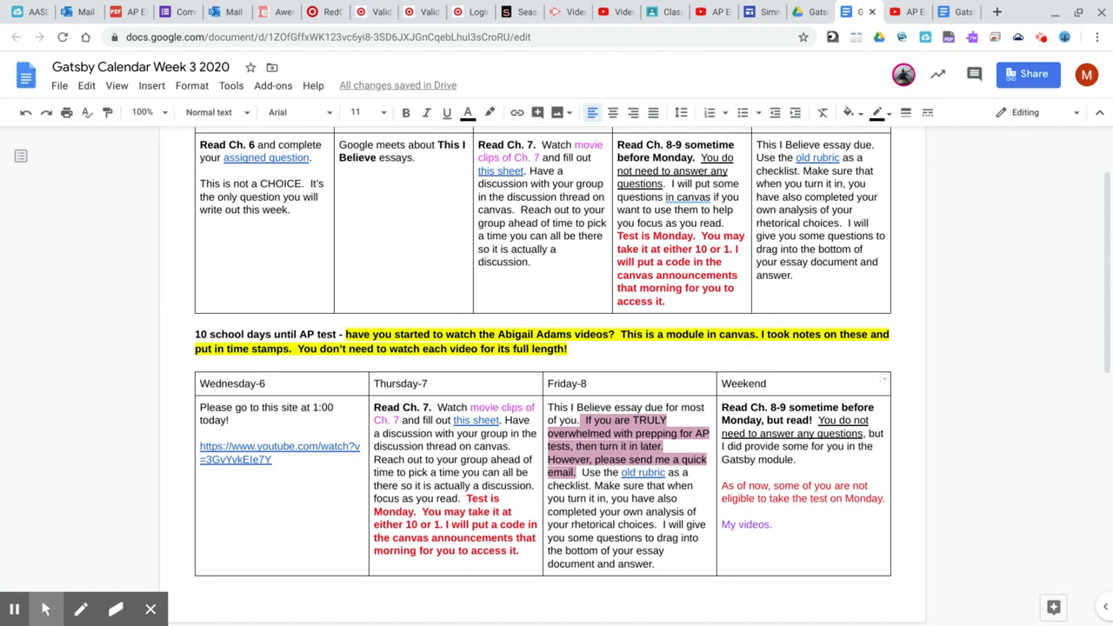
left_click(769, 384)
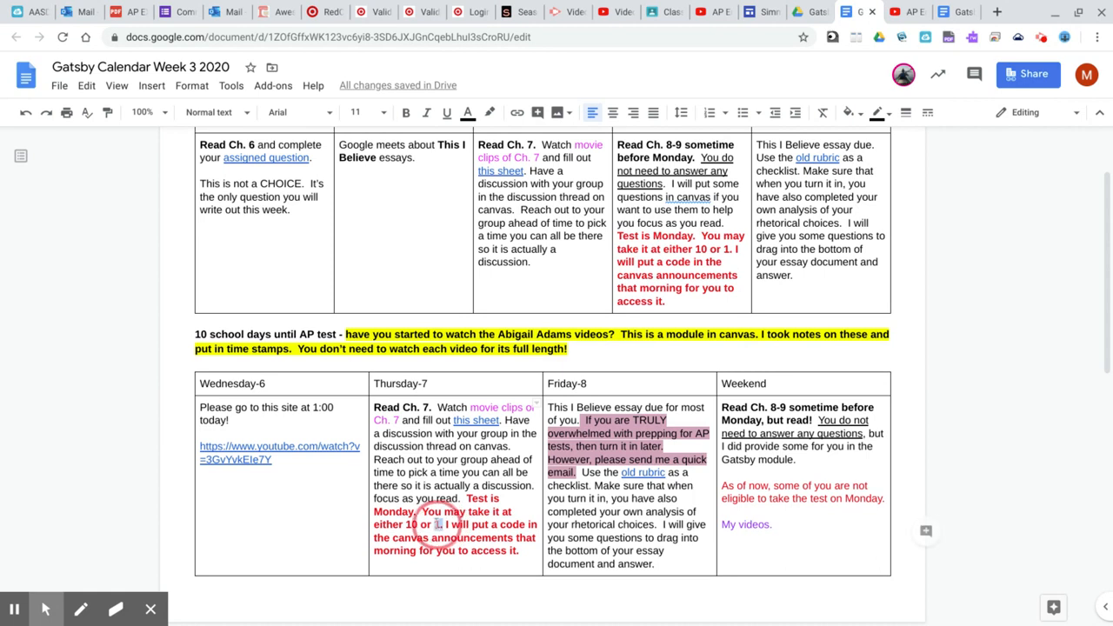
left_click(406, 112)
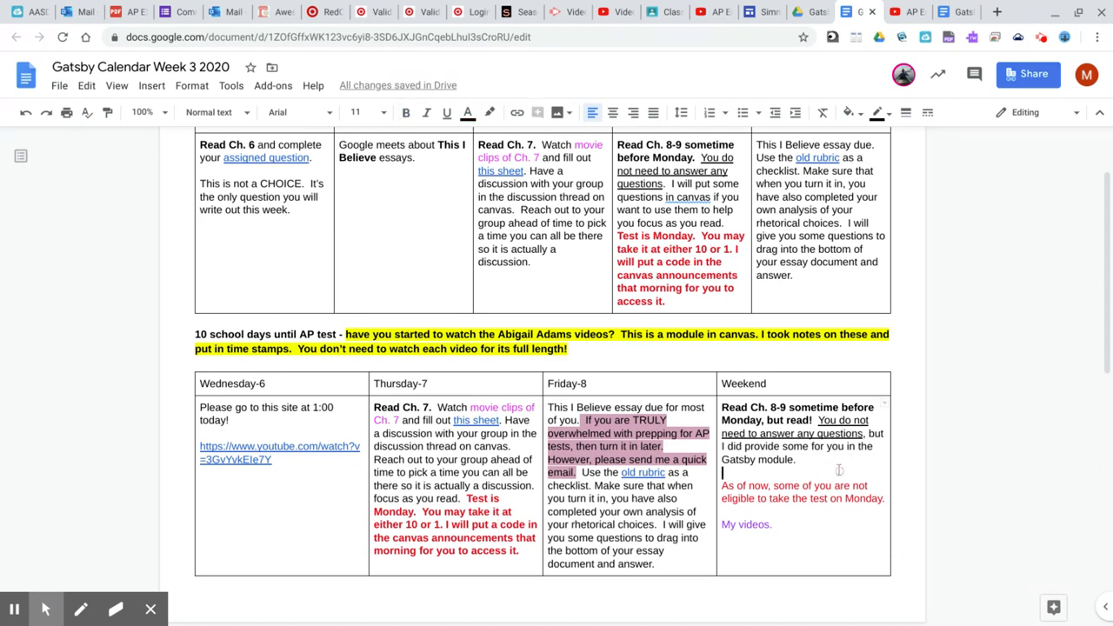
mouse_move(819, 518)
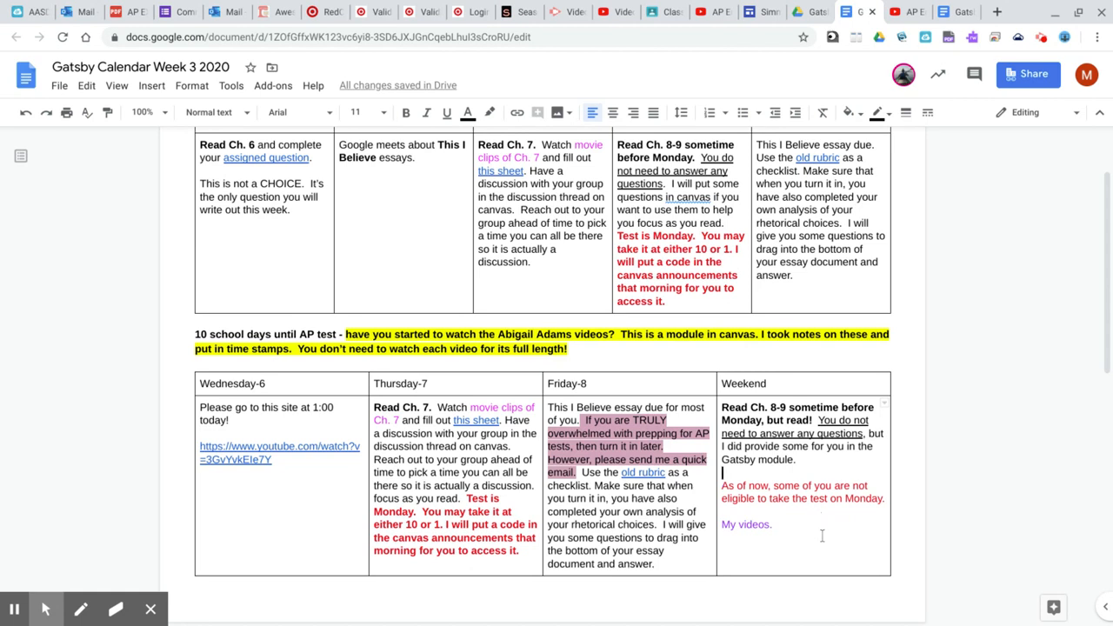
mouse_move(821, 537)
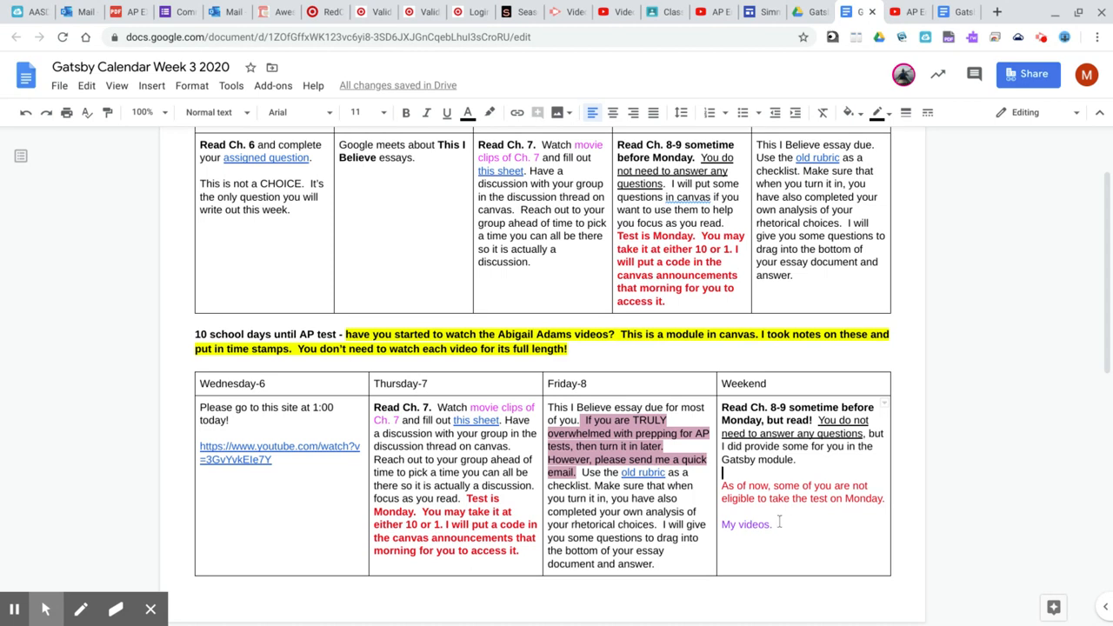
double_click(746, 525)
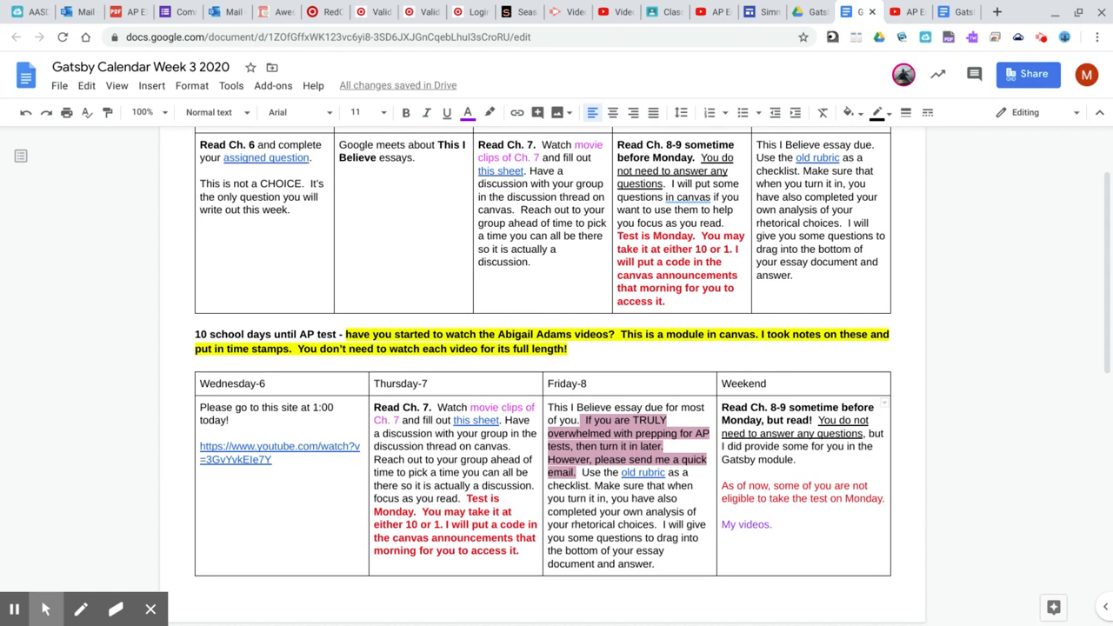
mouse_move(1054, 101)
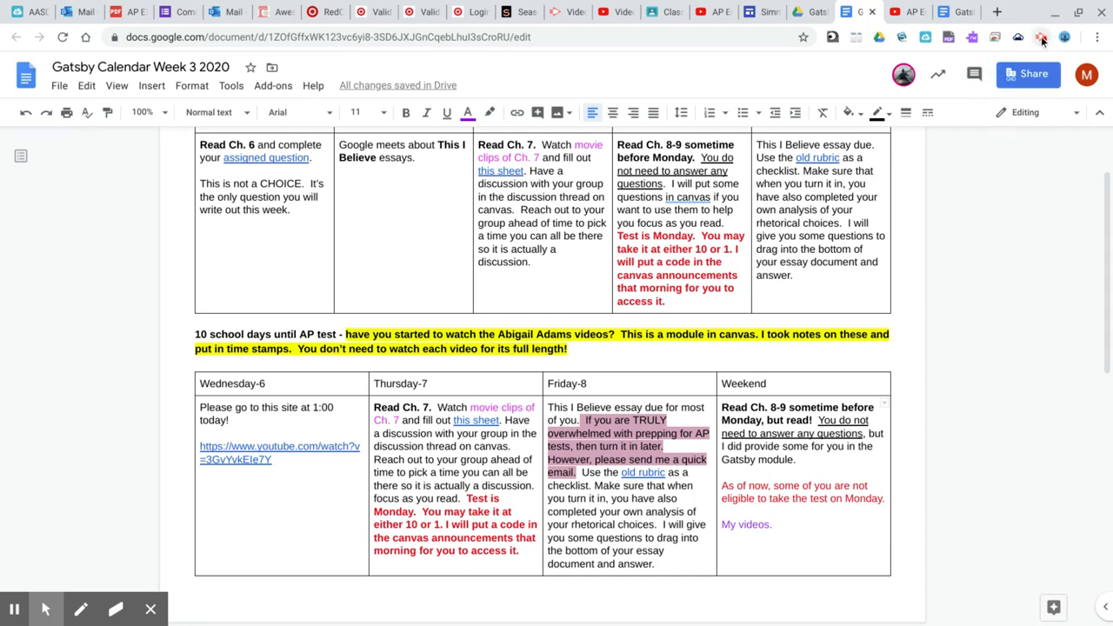
left_click(1042, 37)
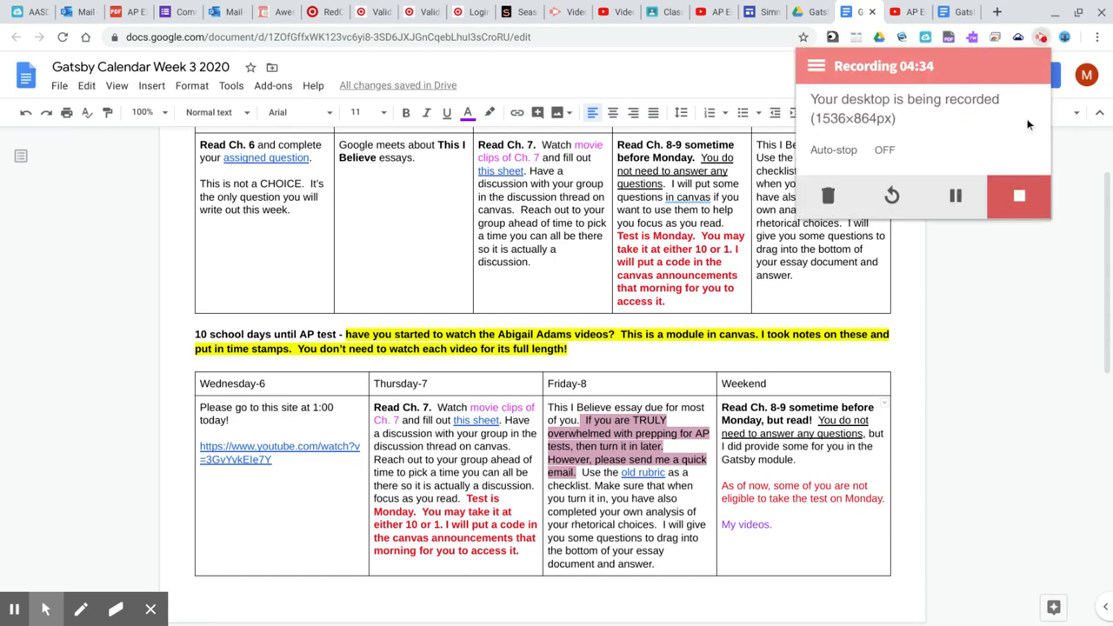